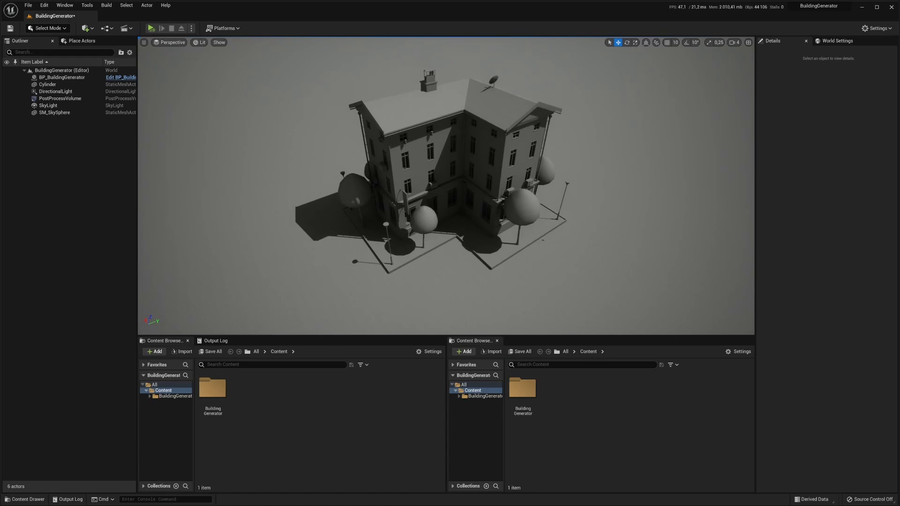
- Select BP_BuildingGenerator and its ProceduralMesh component, scrolling to the Create StaticMesh option
{"action": "left_click", "coordinate": [62, 77]}
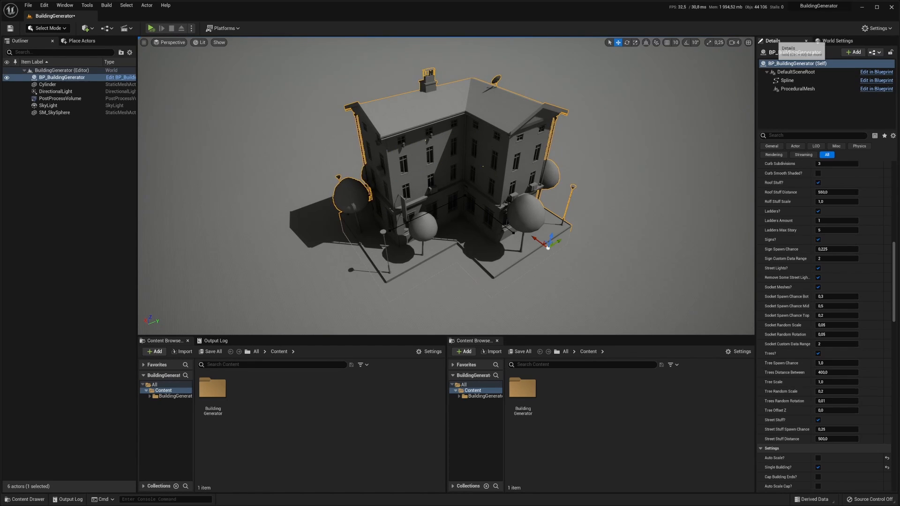
{"action": "mouse_move", "coordinate": [797, 88]}
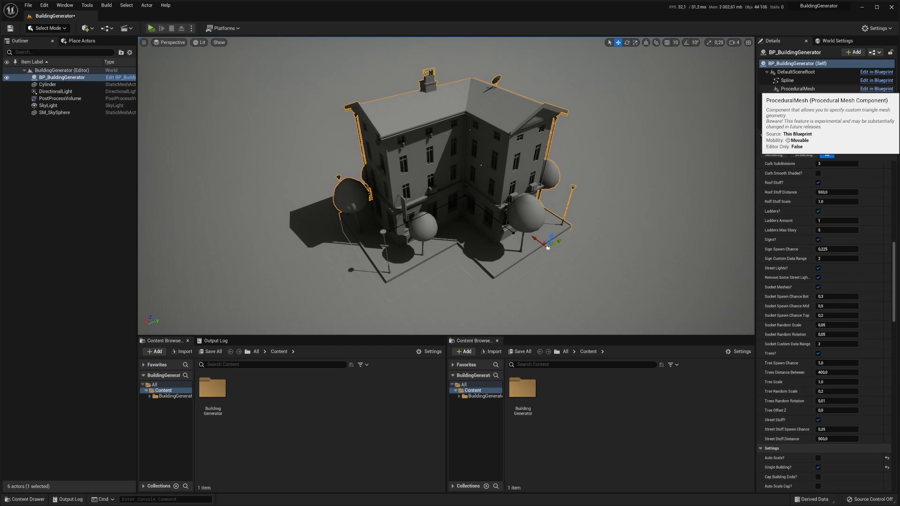
{"action": "left_click", "coordinate": [798, 88]}
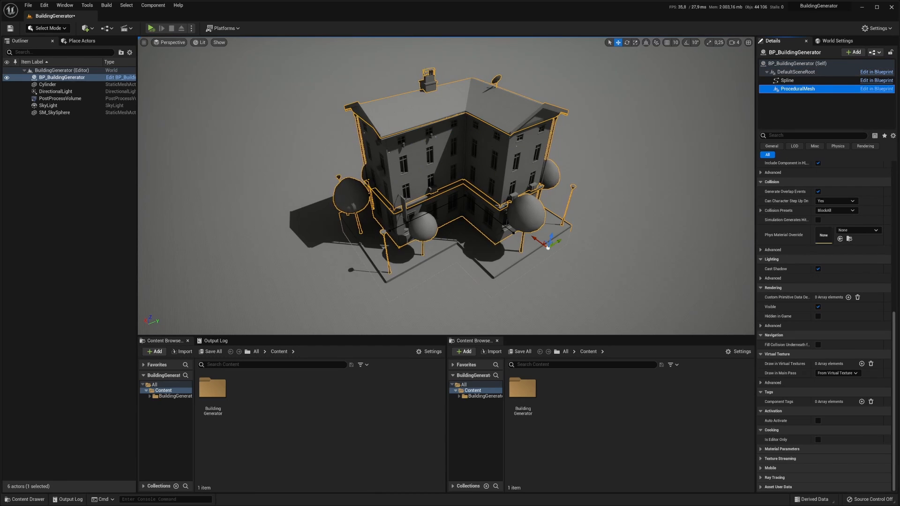
{"action": "scroll", "scroll_direction": "down", "scroll_amount": 3}
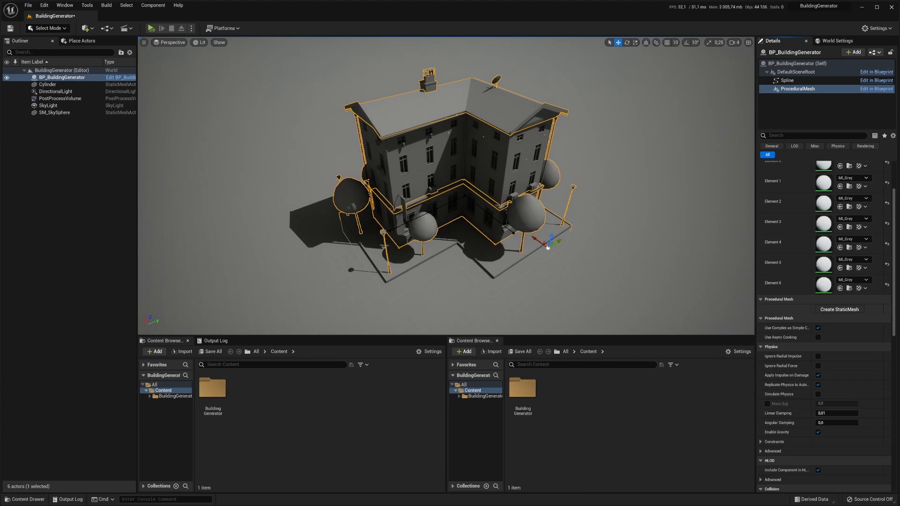
- Create a static mesh named ProcMesh from the procedural mesh and save it in Content
{"action": "left_click", "coordinate": [838, 309]}
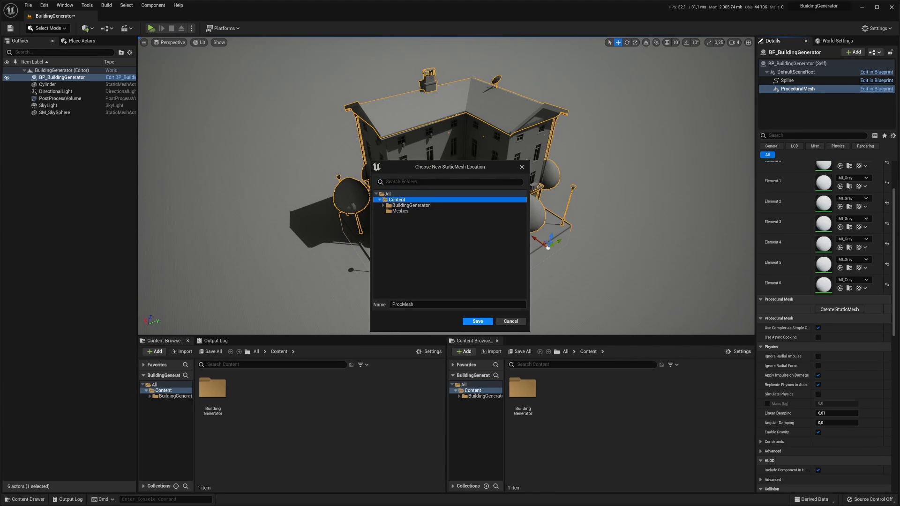
{"action": "left_click", "coordinate": [477, 322]}
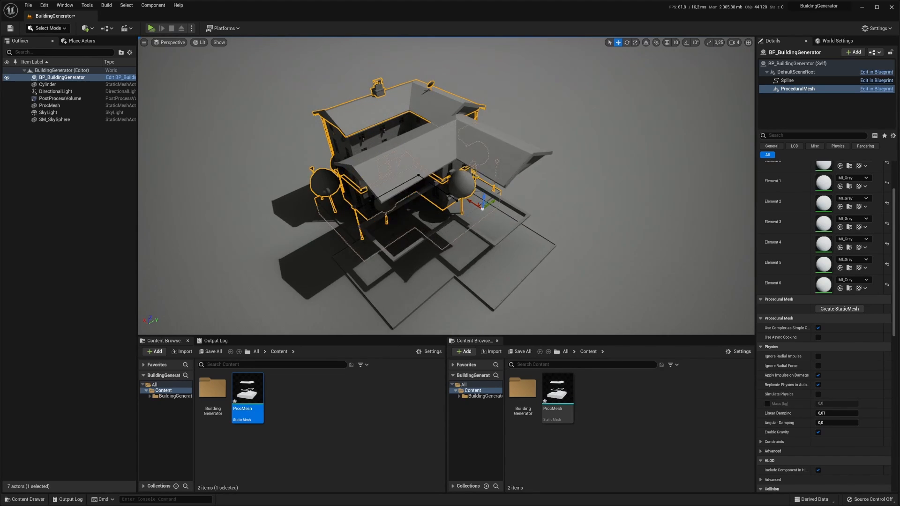
{"action": "left_click", "coordinate": [50, 105]}
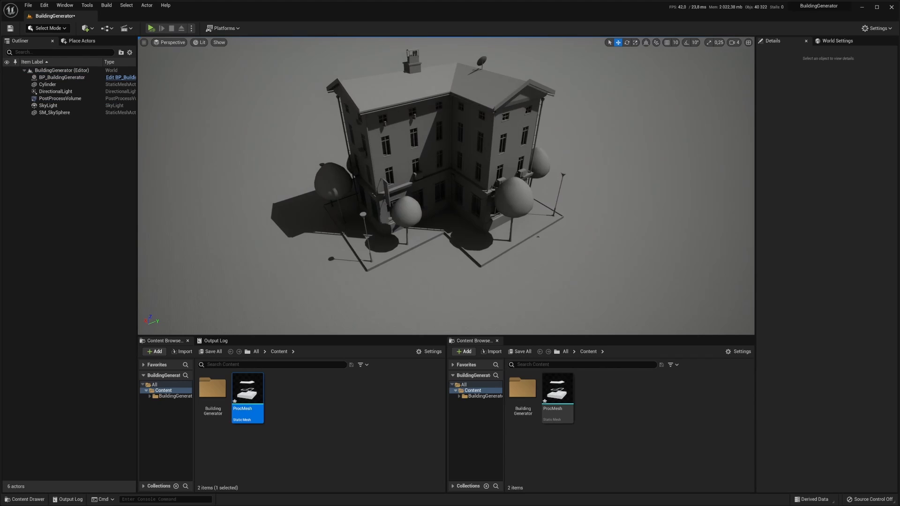
- Reselect BP_BuildingGenerator and bring up the Tools menu
{"action": "left_click", "coordinate": [62, 76]}
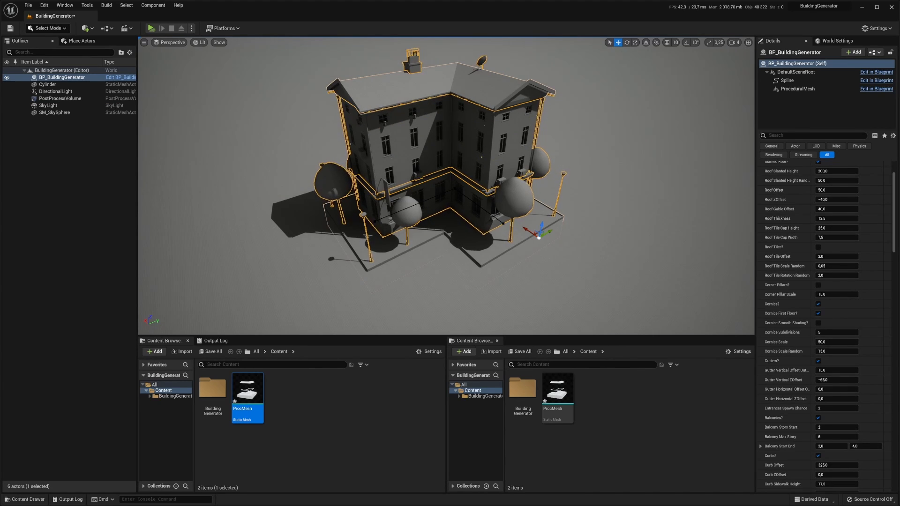
{"action": "left_click", "coordinate": [86, 6]}
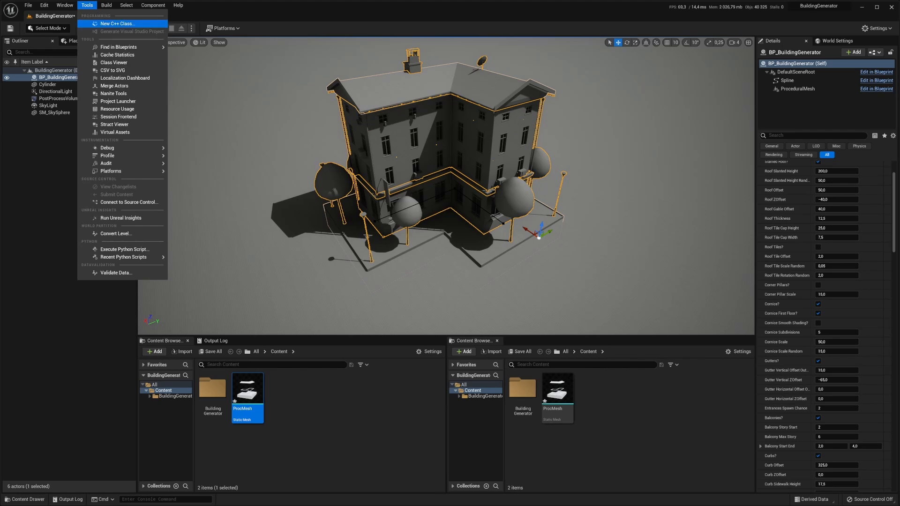
- Bring up Merge Actors for the building's 43 components with lightmap UV generation turned off
{"action": "left_click", "coordinate": [115, 86]}
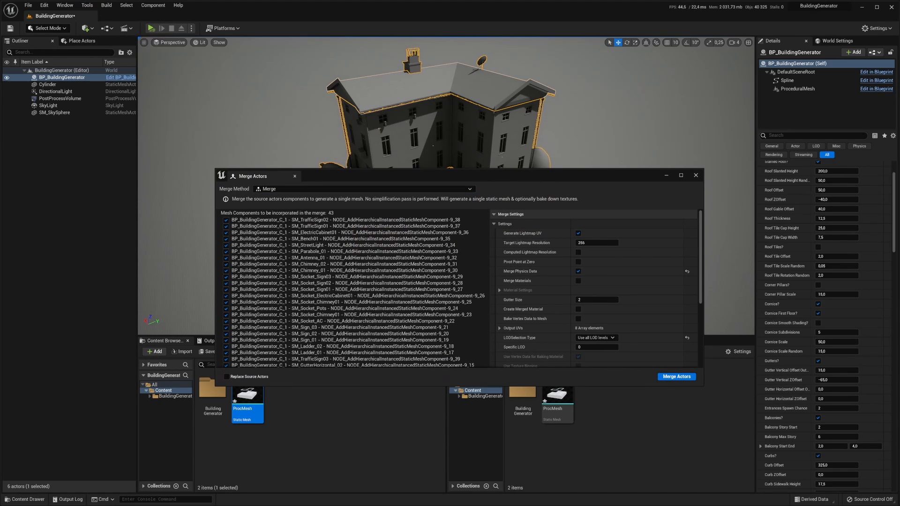
{"action": "scroll", "scroll_direction": "down", "scroll_amount": 3}
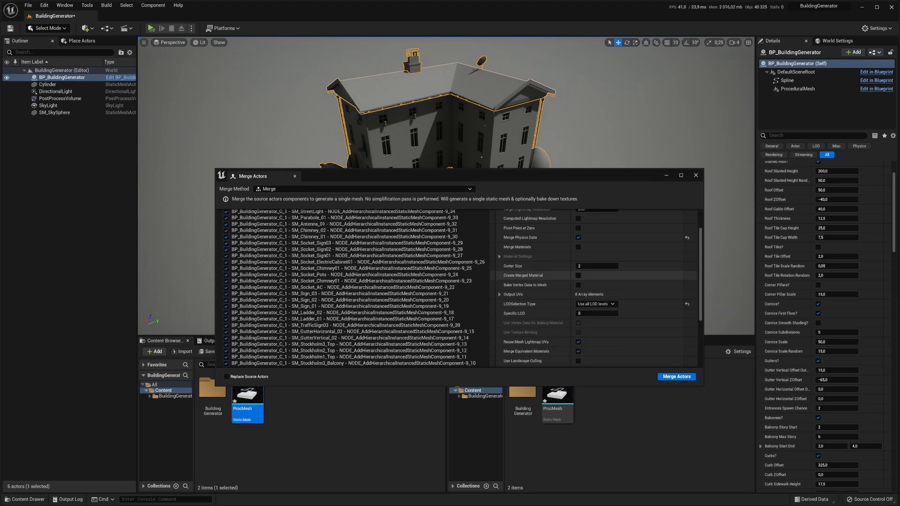
{"action": "scroll", "scroll_direction": "up", "scroll_amount": 3}
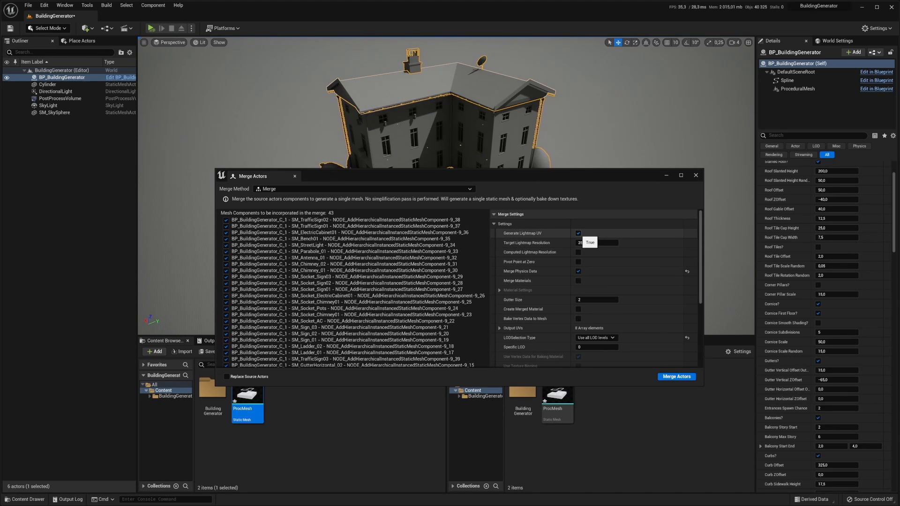
{"action": "left_click", "coordinate": [579, 233]}
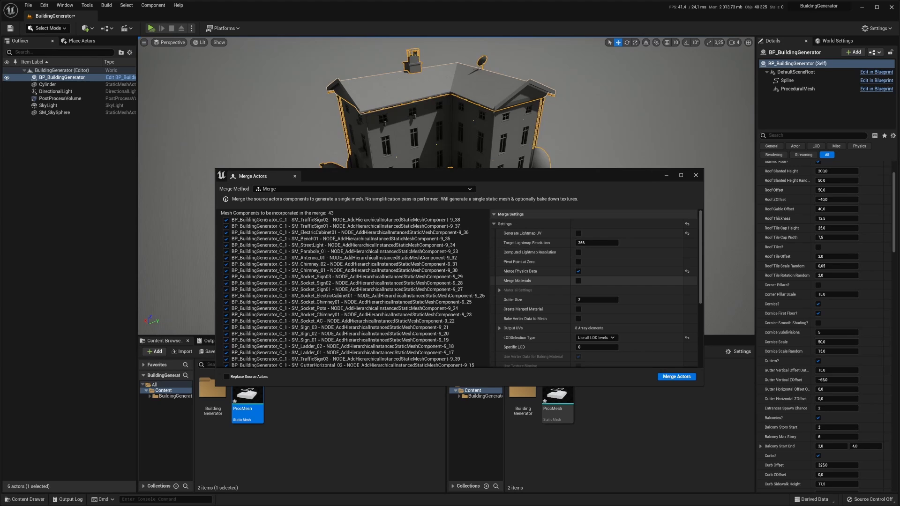
{"action": "scroll", "scroll_direction": "down", "scroll_amount": 3}
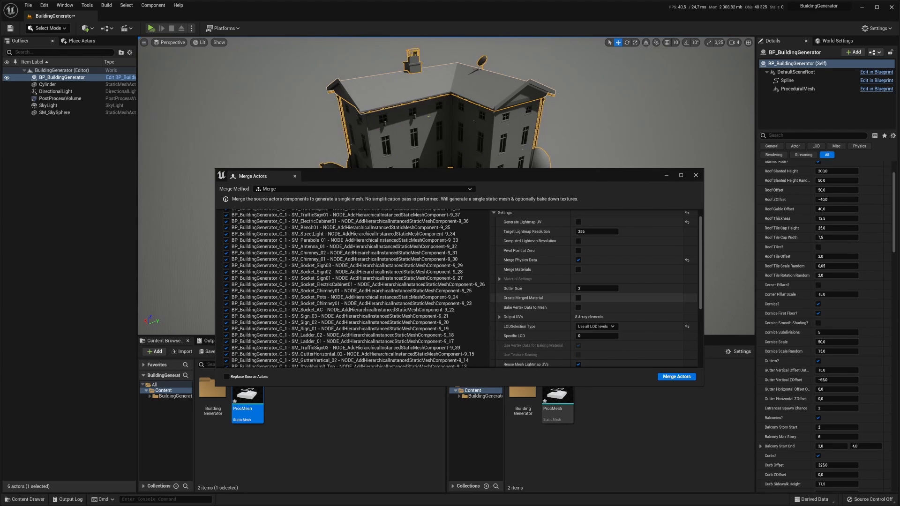
{"action": "scroll", "scroll_direction": "down", "scroll_amount": 3}
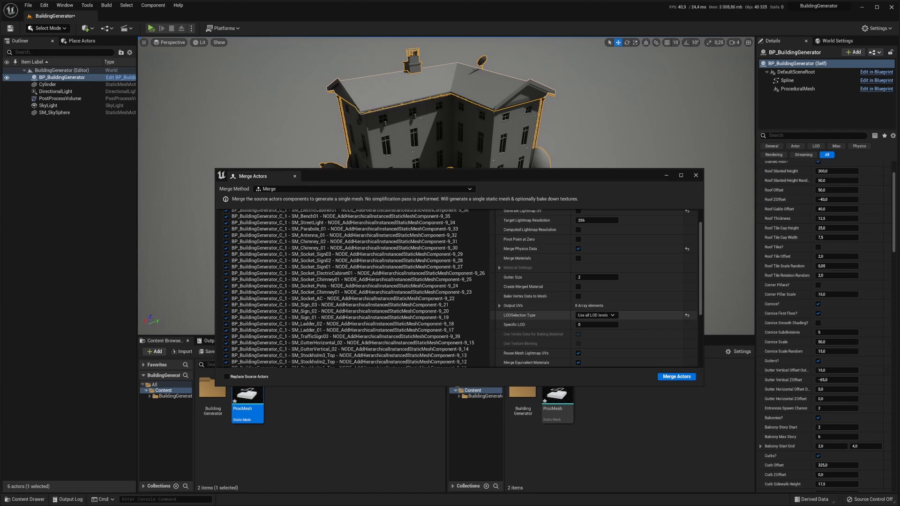
- Set the merge to a specific LOD level and stop reusing existing mesh lightmap UVs
{"action": "left_click", "coordinate": [596, 315]}
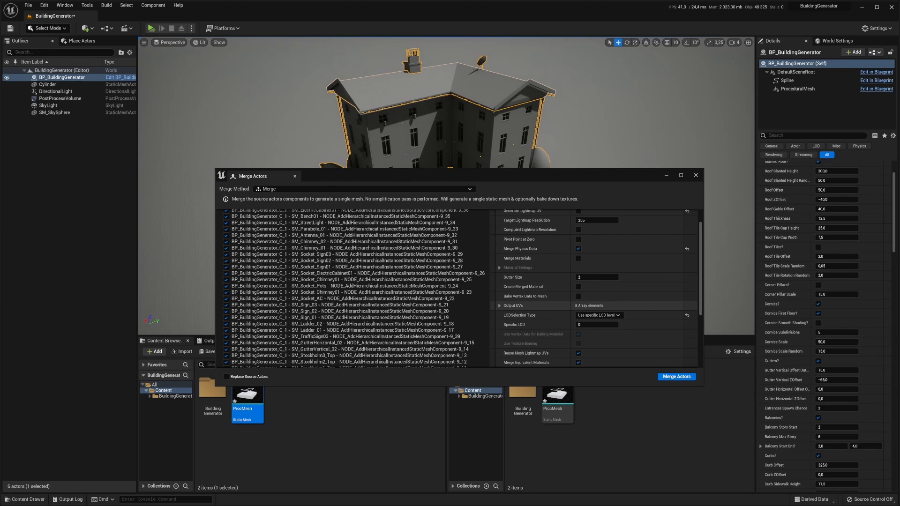
{"action": "scroll", "scroll_direction": "down", "scroll_amount": 3}
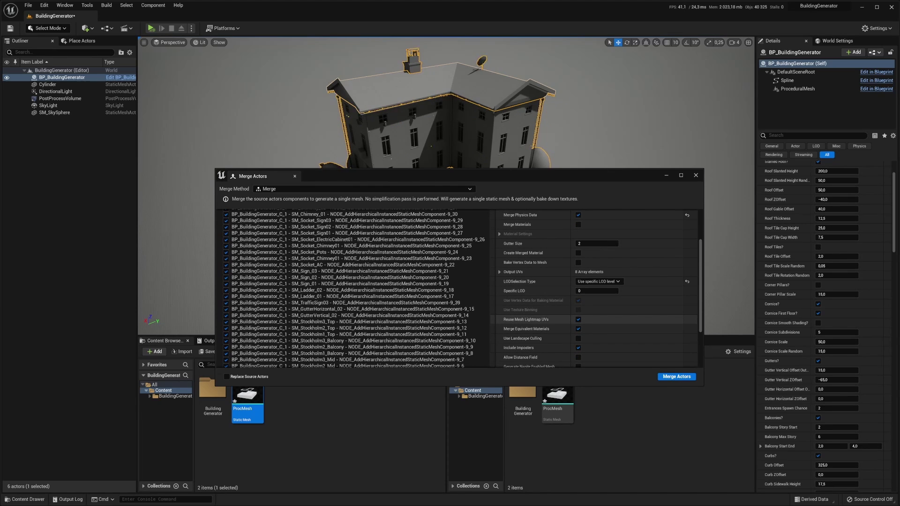
{"action": "mouse_move", "coordinate": [579, 319]}
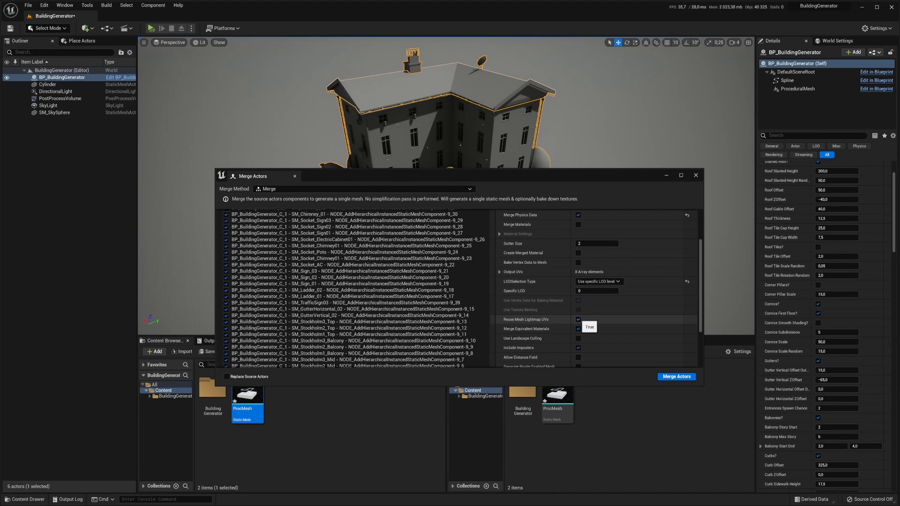
{"action": "left_click", "coordinate": [578, 319]}
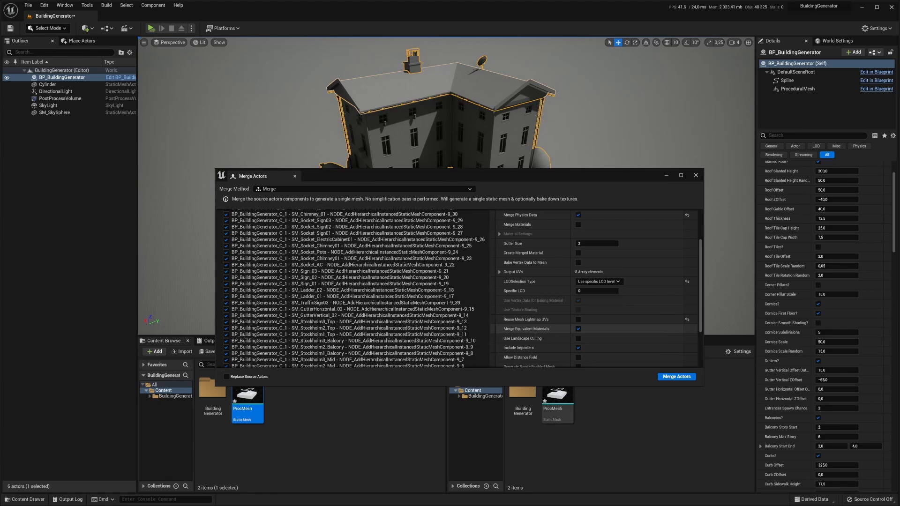
{"action": "scroll", "scroll_direction": "down", "scroll_amount": 3}
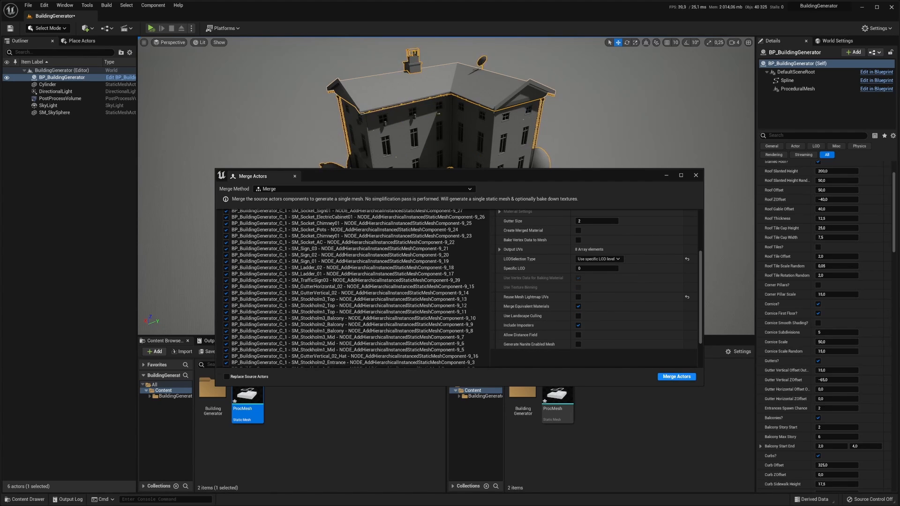
- Merge the building into the SM_MERGED_BP_BuildingGenerator_C_1 static mesh placed in the level
{"action": "left_click", "coordinate": [676, 377]}
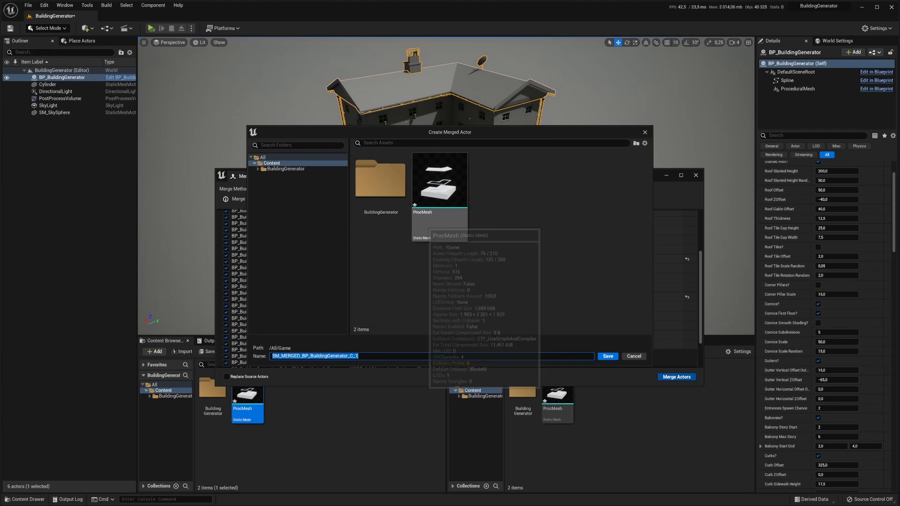
{"action": "left_click", "coordinate": [608, 356]}
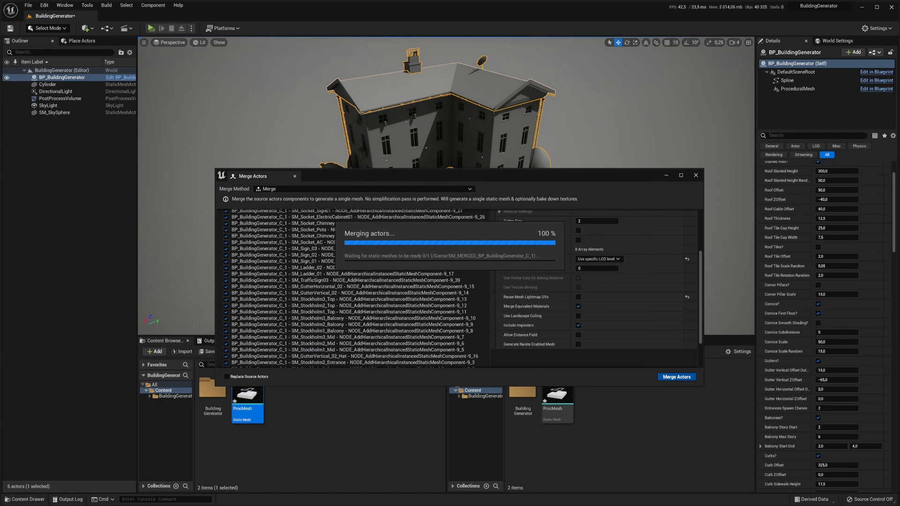
{"action": "left_click", "coordinate": [676, 377]}
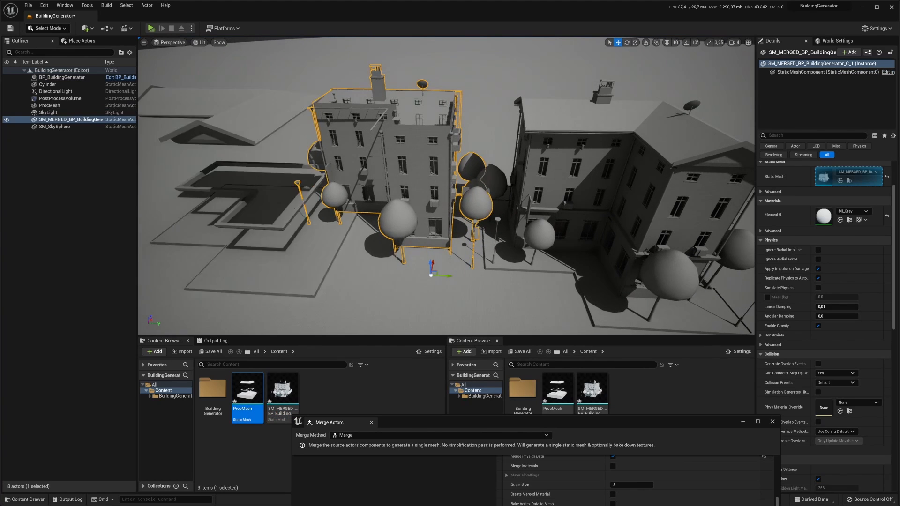
- Select ProcMesh together with the merged building for a second merge
{"action": "left_click", "coordinate": [50, 106]}
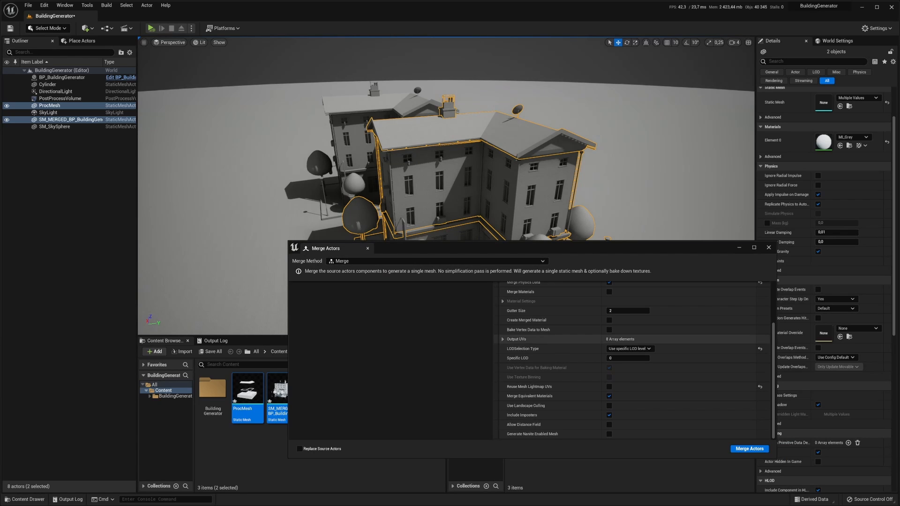
- Merge ProcMesh and the merged building into a new static mesh asset named art
{"action": "scroll", "scroll_direction": "up", "scroll_amount": 3}
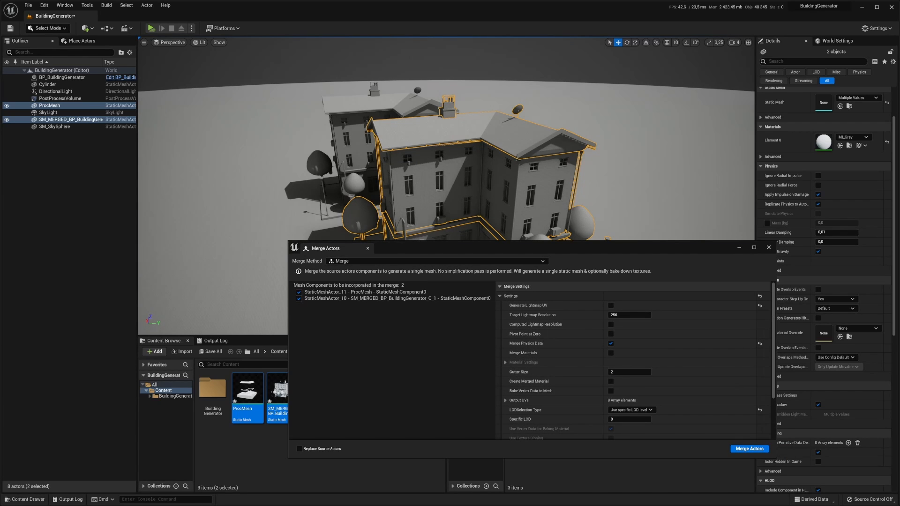
{"action": "left_click", "coordinate": [748, 449]}
{"action": "type", "text": "art"}
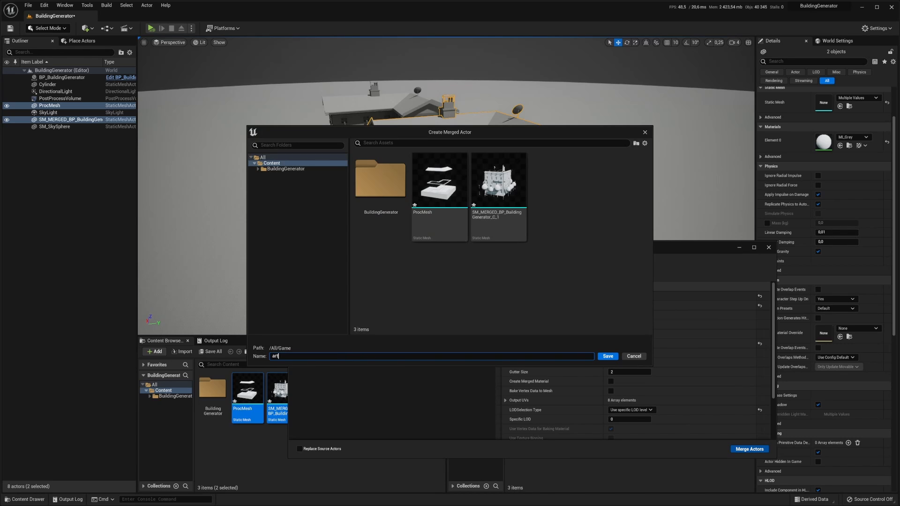
{"action": "left_click", "coordinate": [608, 357]}
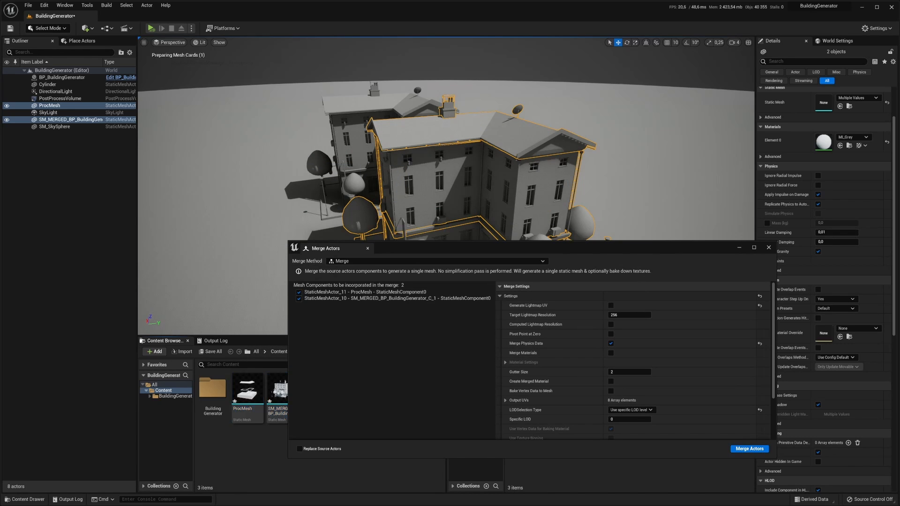
{"action": "left_click", "coordinate": [748, 448]}
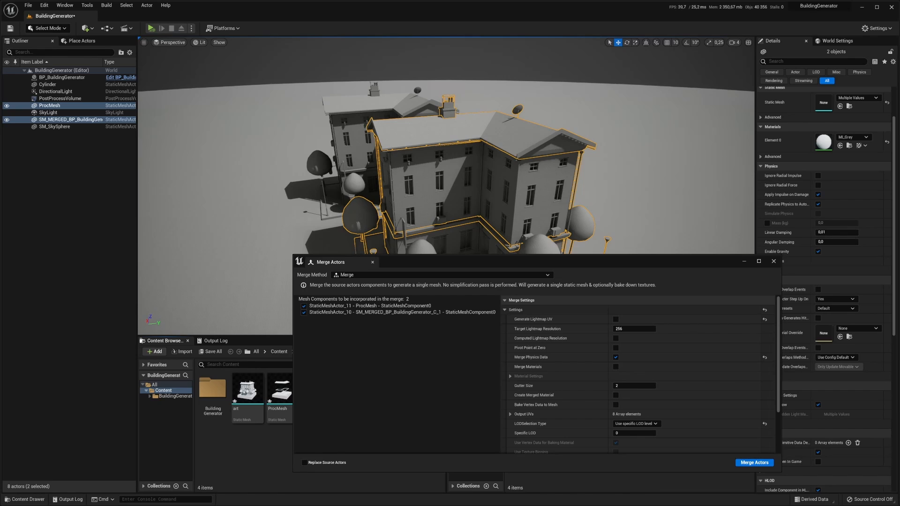
- Close Merge Actors and select the art actor and its mesh asset, clearing the intermediate meshes
{"action": "left_click", "coordinate": [754, 462]}
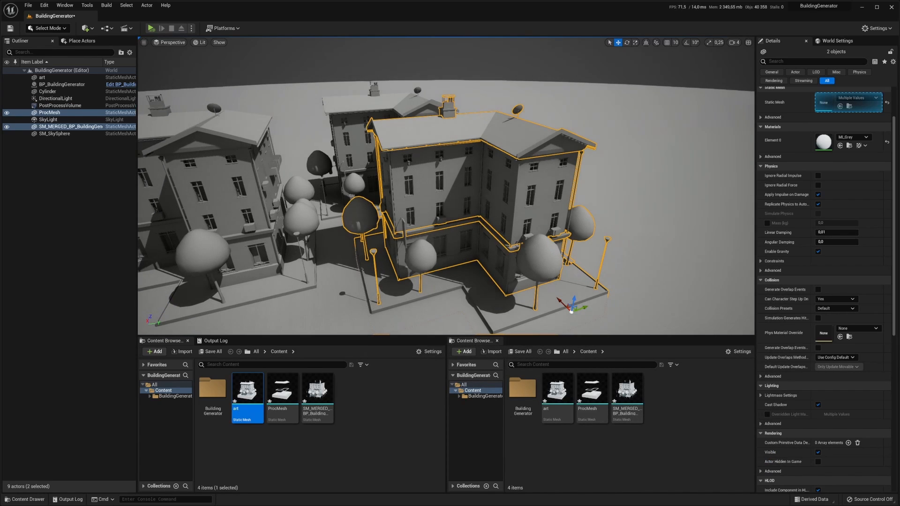
{"action": "left_click", "coordinate": [42, 78]}
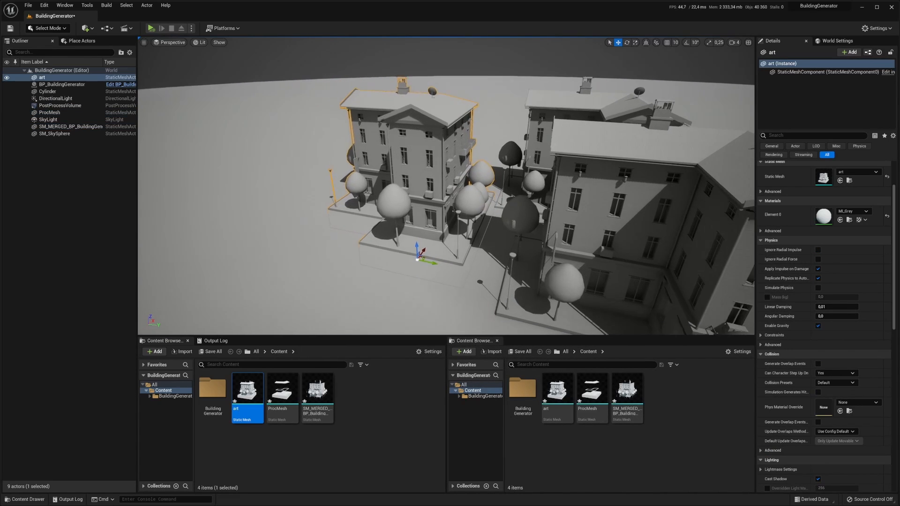
{"action": "mouse_move", "coordinate": [280, 389]}
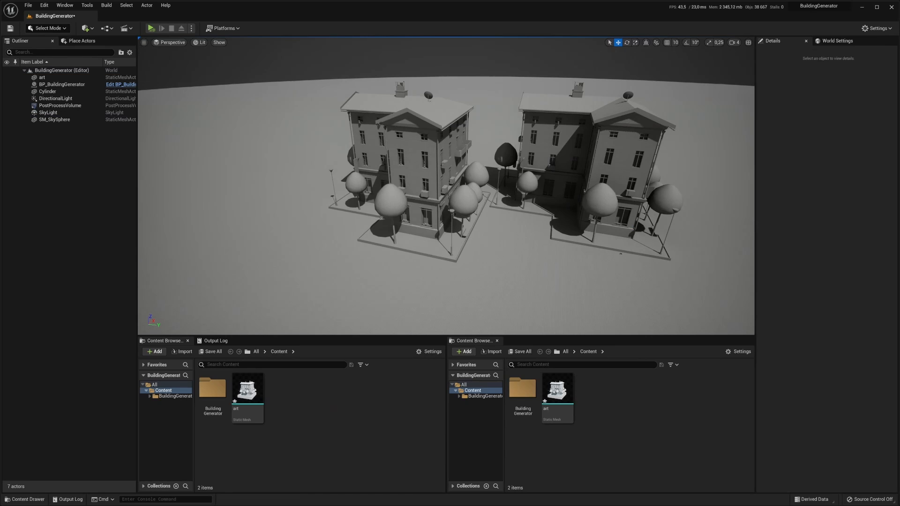
{"action": "left_click", "coordinate": [246, 388]}
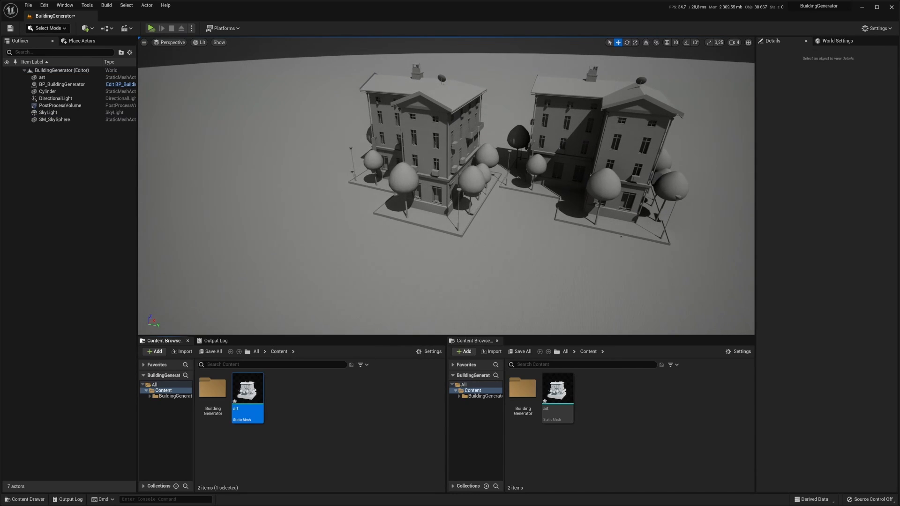